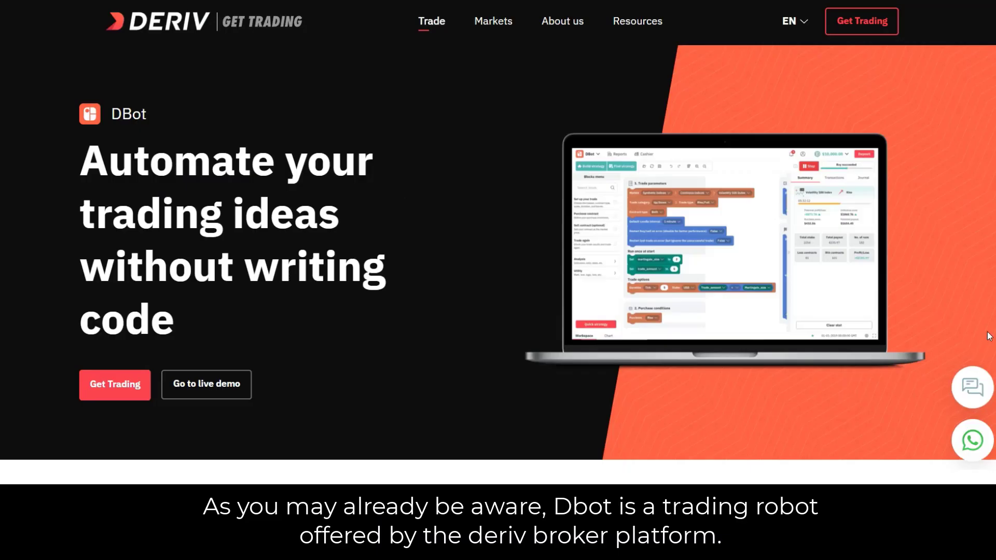
Step: Scroll the DBot product page to the 'Get into the DBot experience' banner and choose Get Trading
{"action": "scroll", "scroll_direction": "down", "scroll_amount": 3}
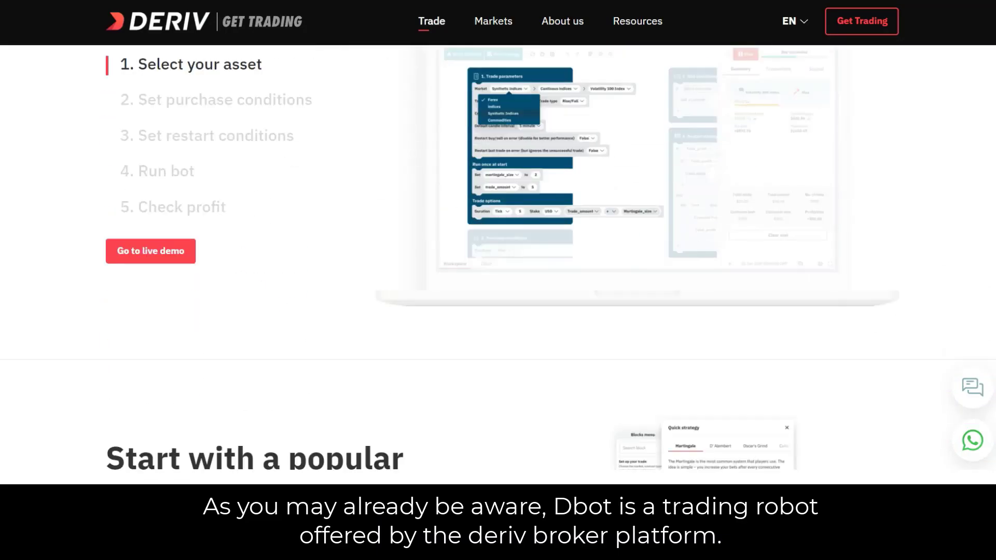
{"action": "scroll", "scroll_direction": "down", "scroll_amount": 3}
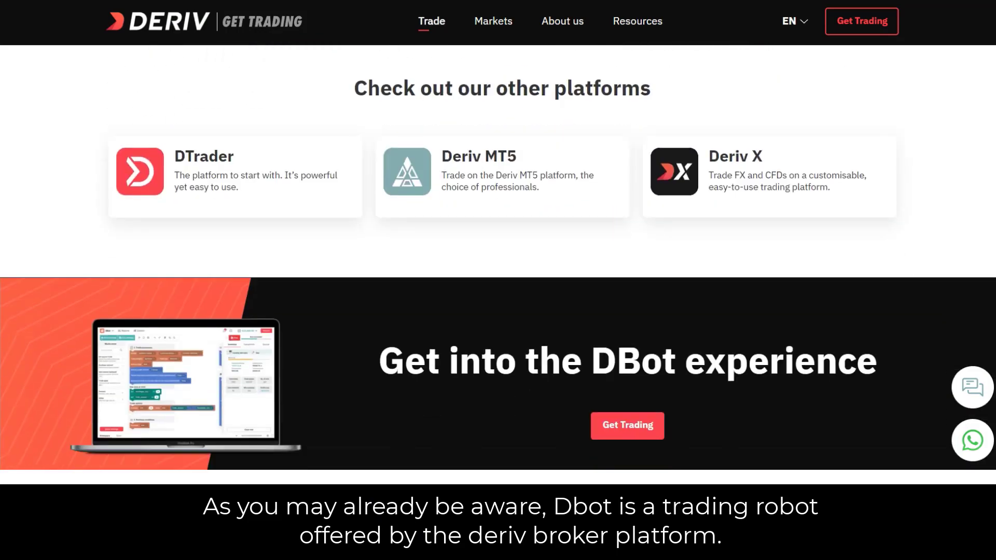
{"action": "left_click", "coordinate": [626, 425]}
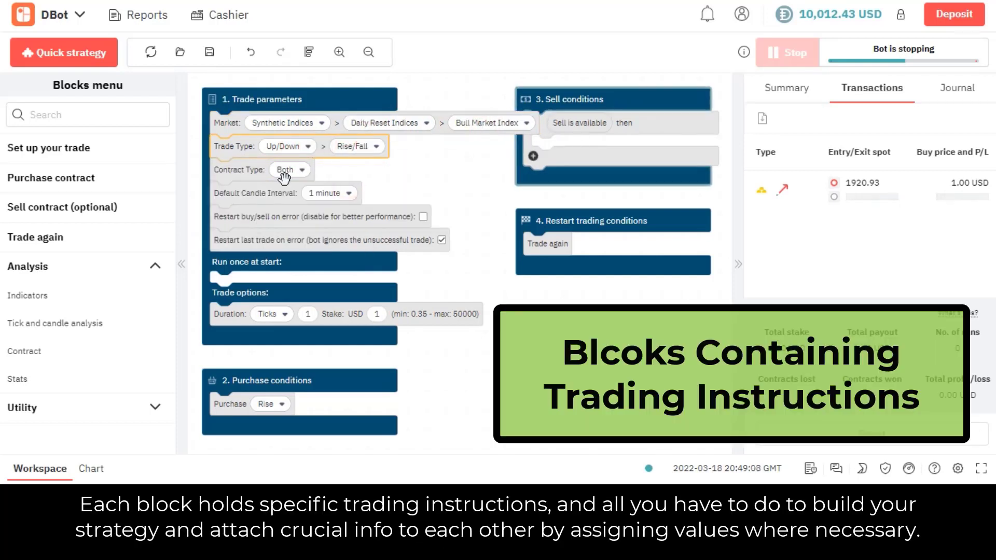
Step: Change the Trade options stake to 5 USD, then look at the Purchase dropdown
{"action": "left_click", "coordinate": [377, 313]}
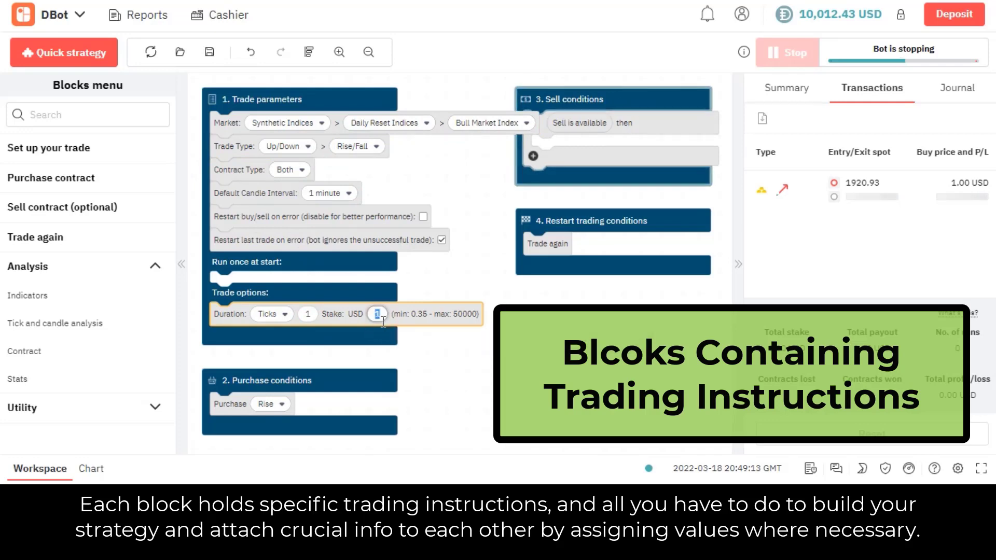
{"action": "type", "text": "5"}
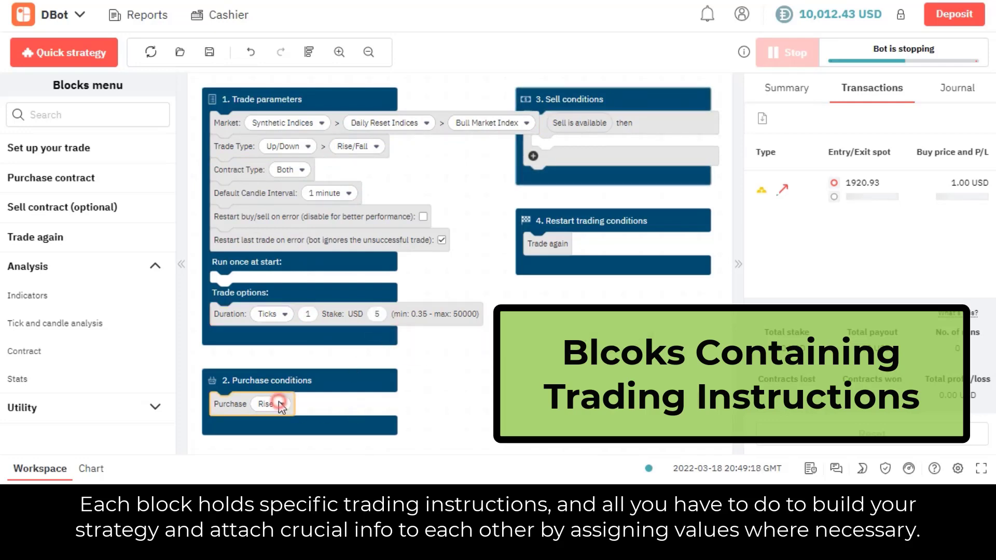
{"action": "left_click", "coordinate": [273, 404]}
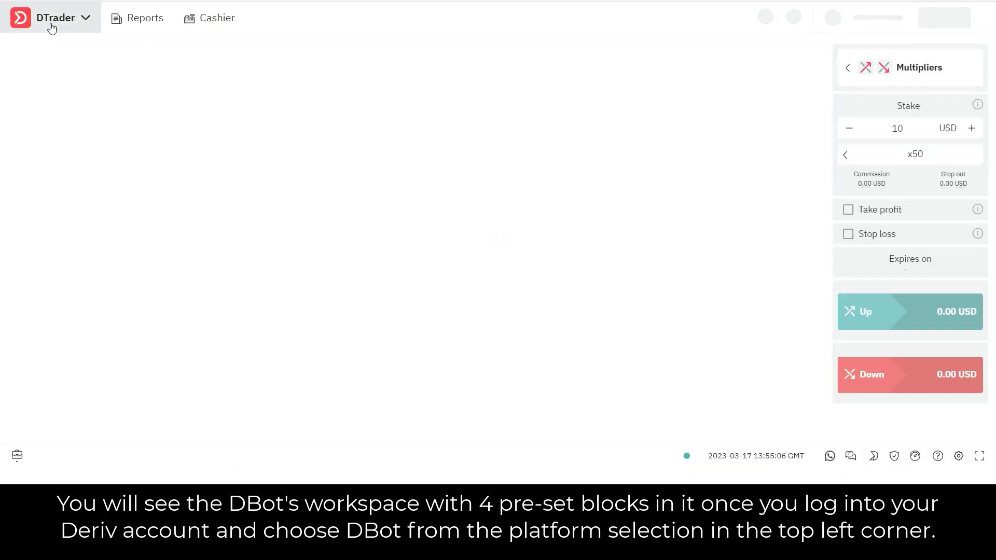
Step: Switch from DTrader back to the DBot workspace and pick Bear Market Index as the asset
{"action": "left_click", "coordinate": [57, 18]}
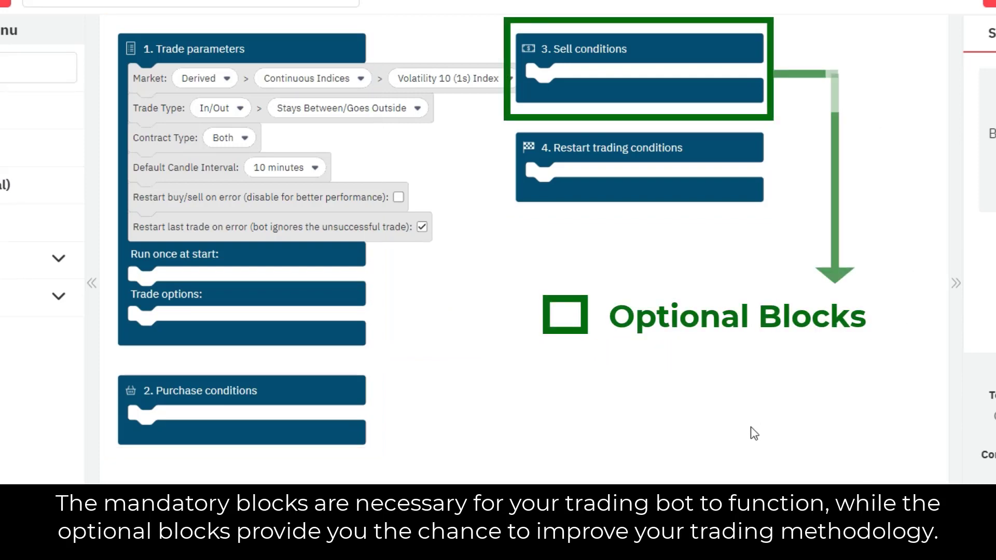
{"action": "mouse_move", "coordinate": [620, 471]}
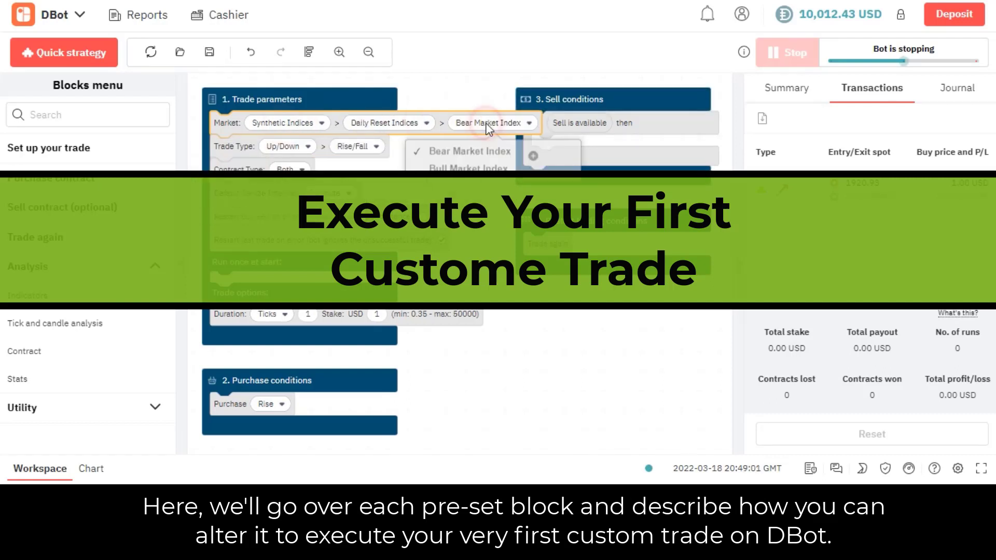
{"action": "left_click", "coordinate": [466, 169]}
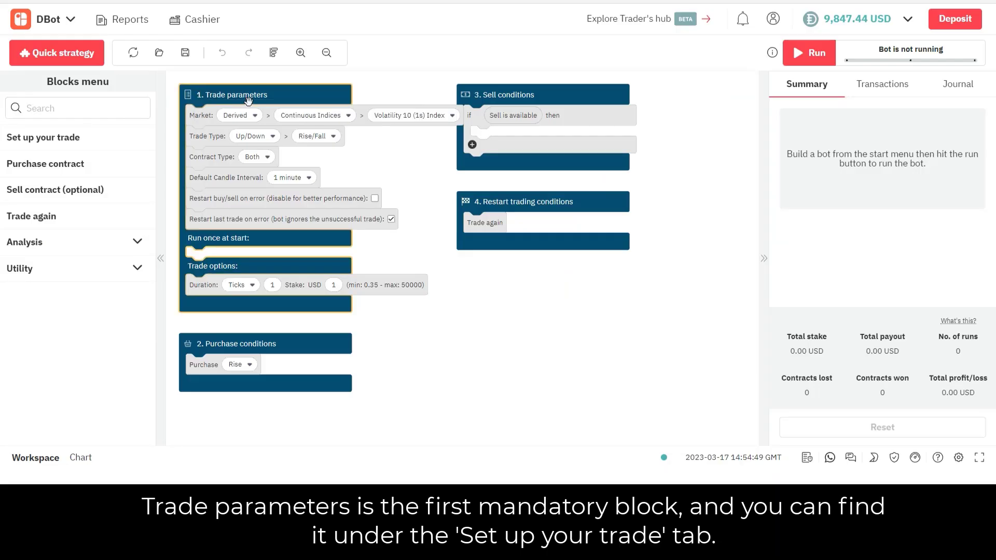
Step: Focus the Trade parameters block, review the Market list, then show the Trade type choices
{"action": "left_click", "coordinate": [43, 137]}
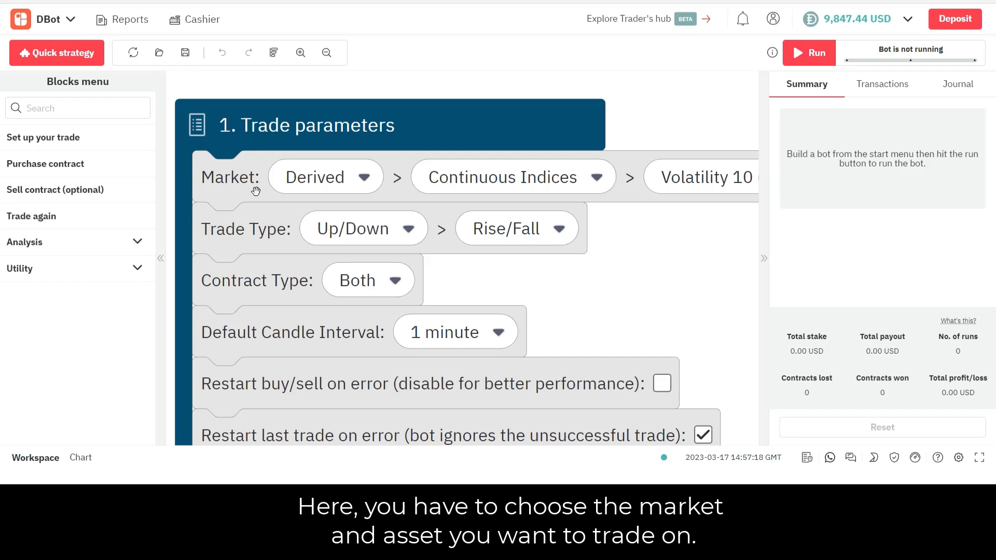
{"action": "mouse_move", "coordinate": [474, 125]}
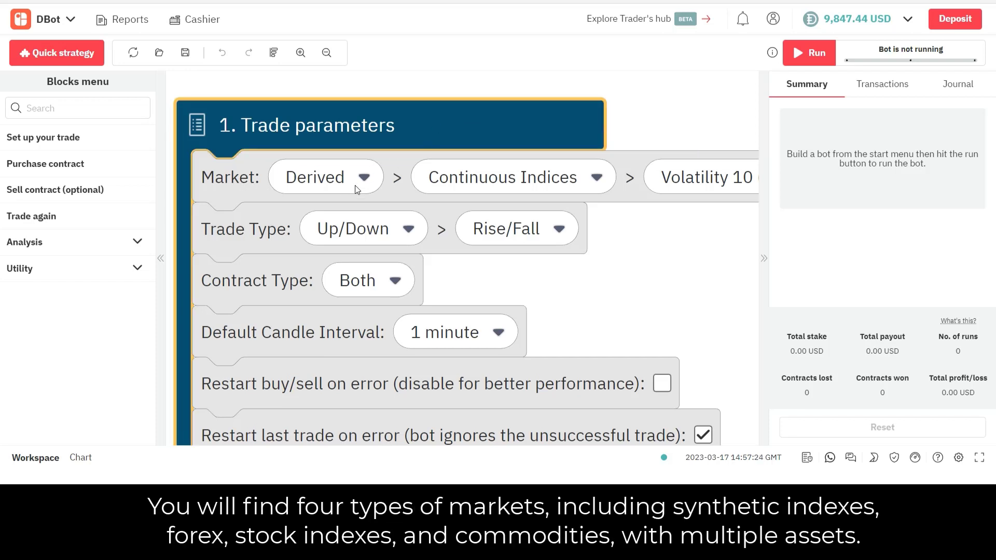
{"action": "left_click", "coordinate": [324, 176]}
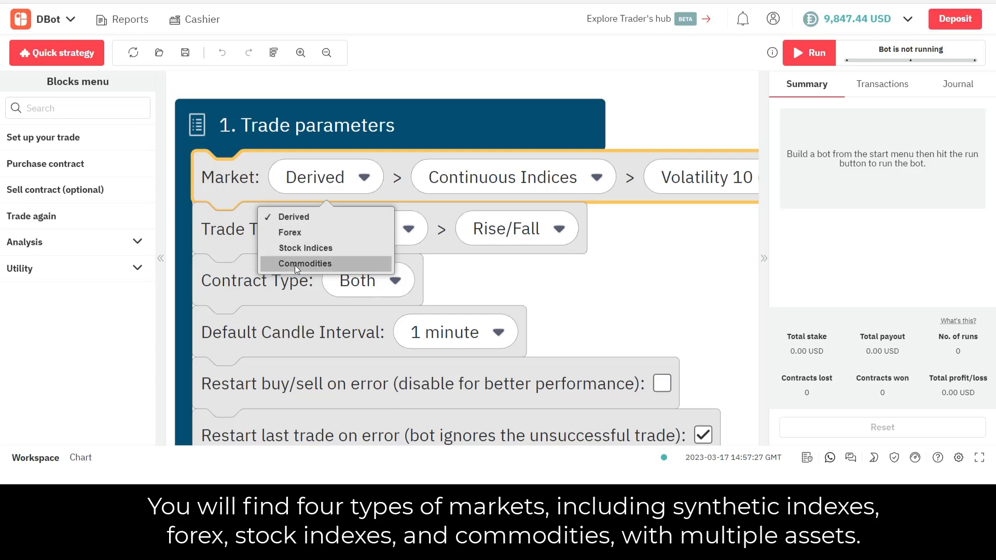
{"action": "mouse_move", "coordinate": [377, 100]}
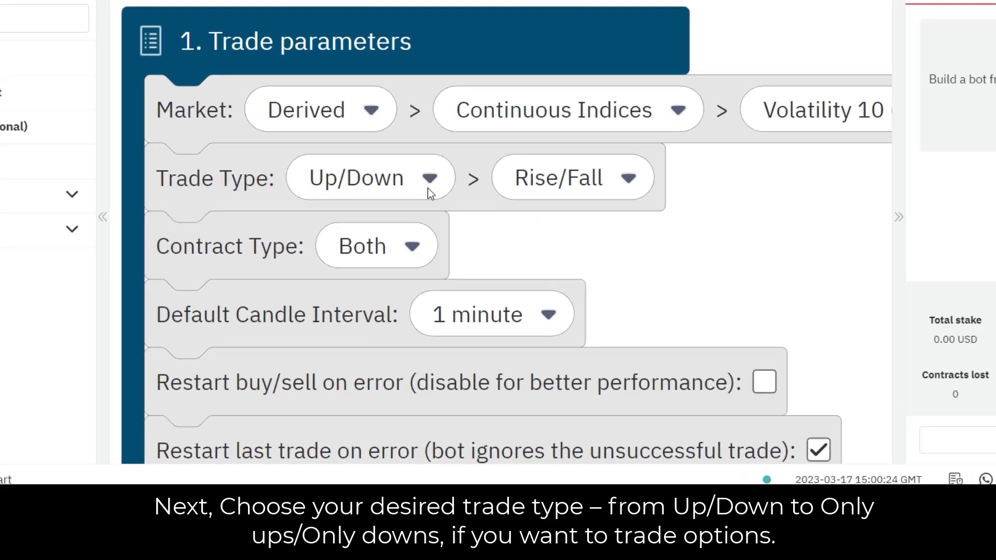
{"action": "left_click", "coordinate": [368, 177]}
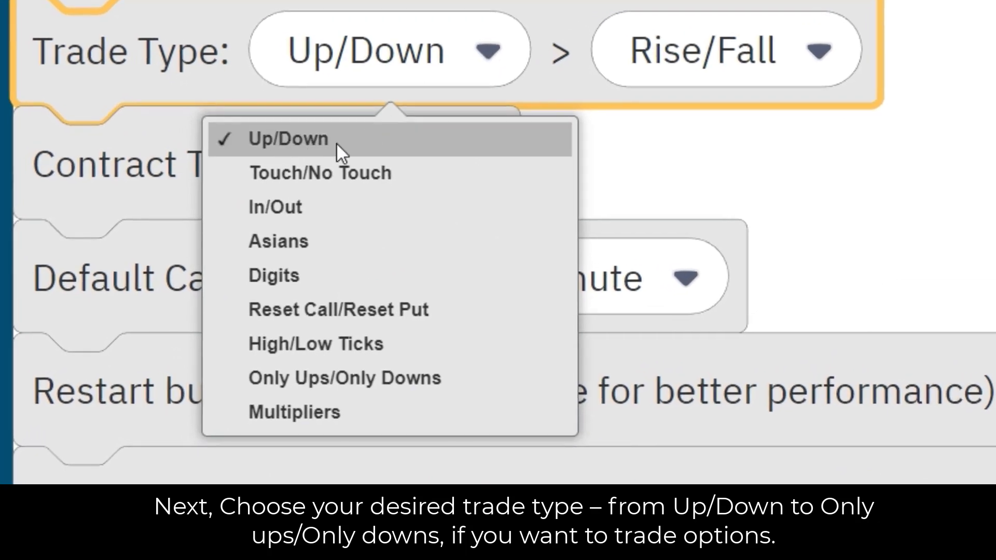
{"action": "mouse_move", "coordinate": [344, 378]}
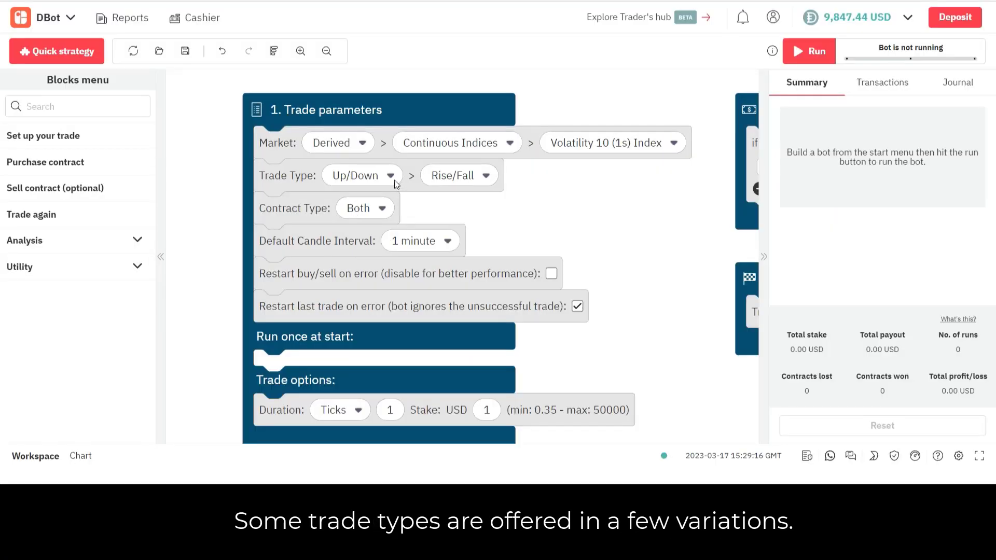
Step: Choose In/Out with Ends Between/Ends Outside as the trade type and show the contract types
{"action": "left_click", "coordinate": [361, 176]}
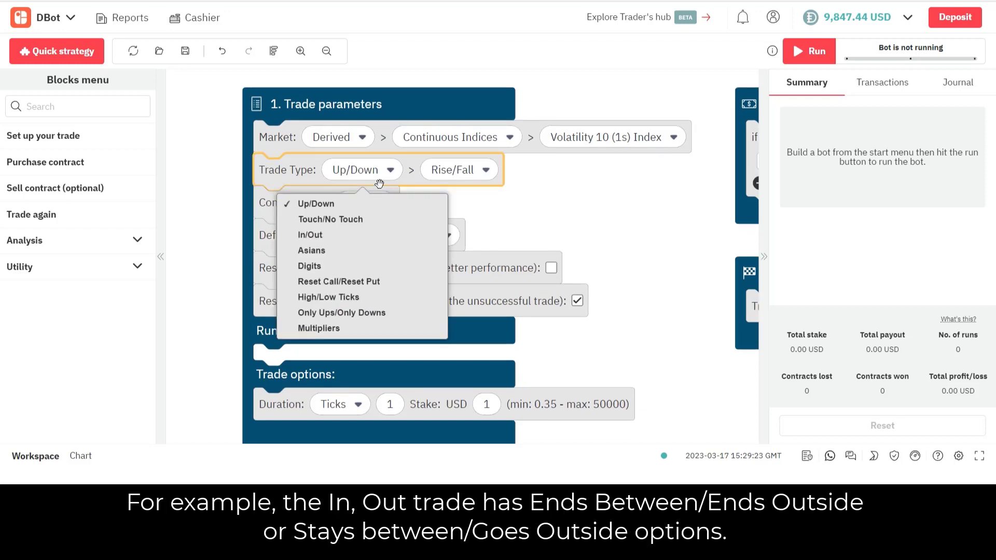
{"action": "left_click", "coordinate": [309, 234]}
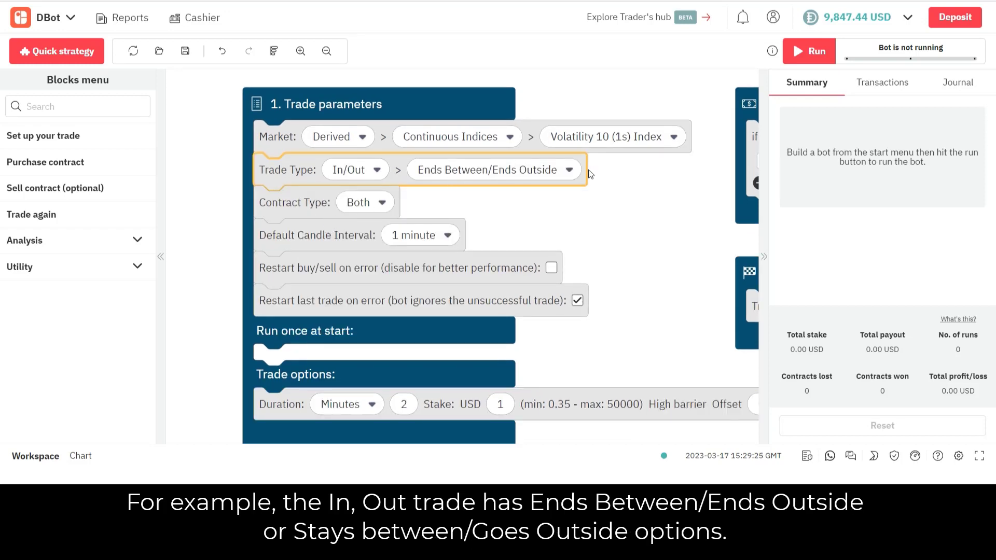
{"action": "left_click", "coordinate": [494, 169]}
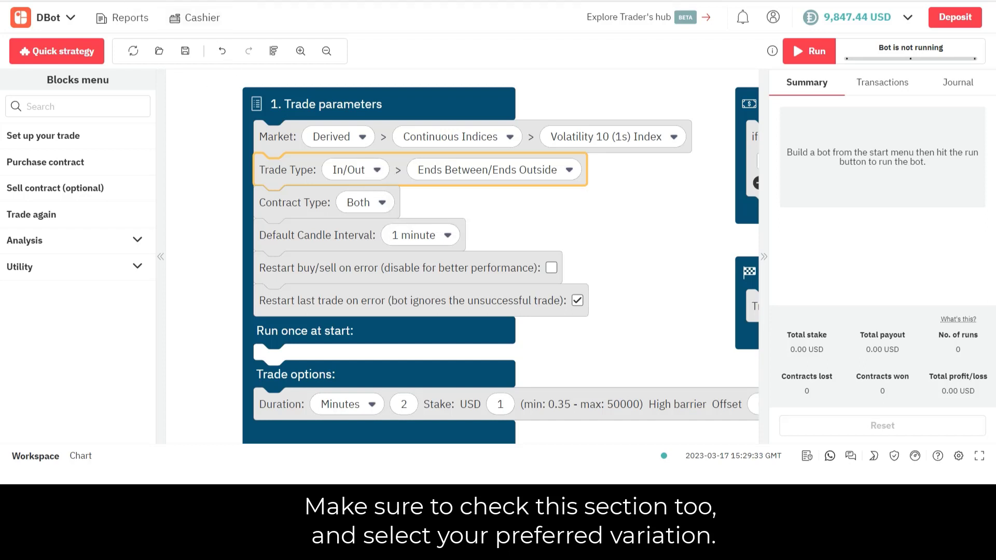
{"action": "left_click", "coordinate": [382, 202]}
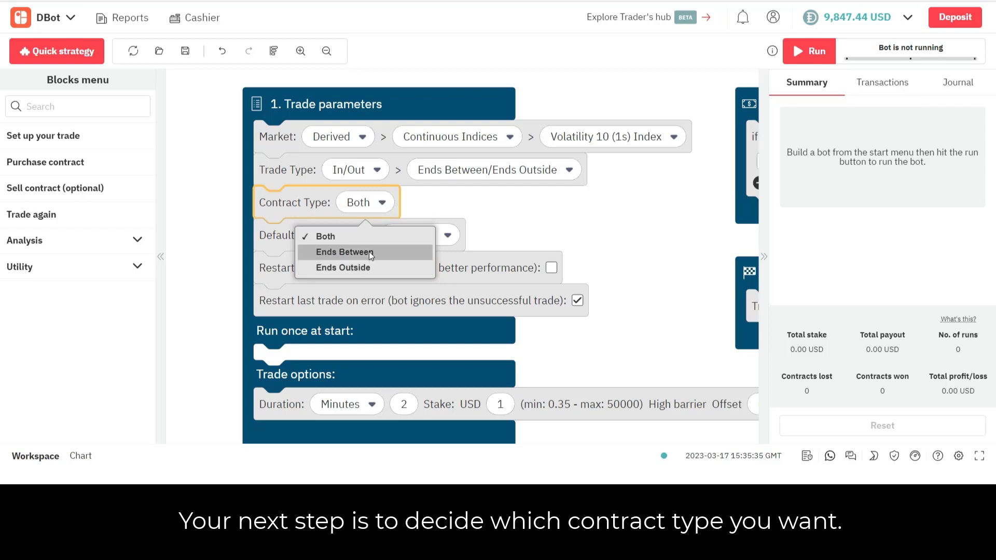
{"action": "mouse_move", "coordinate": [480, 179]}
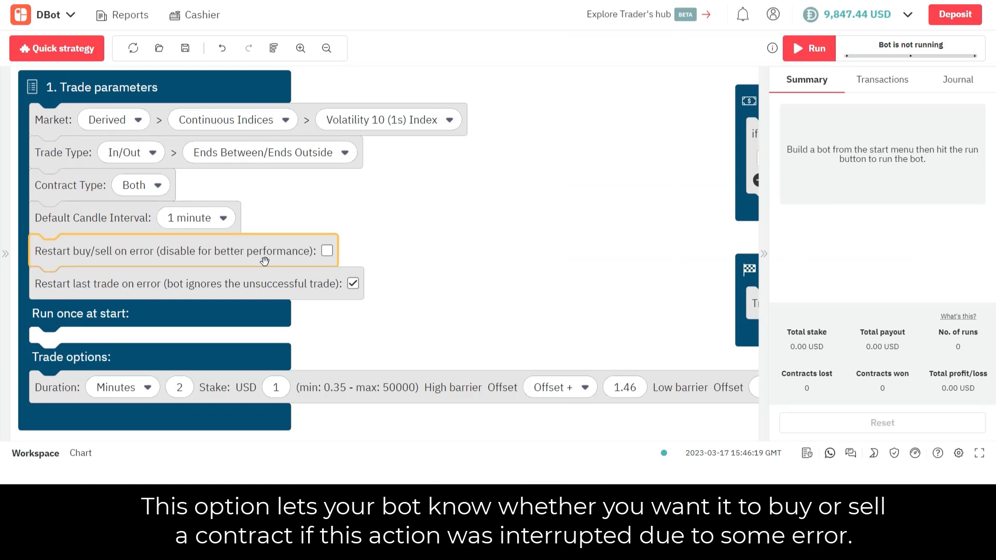
{"action": "mouse_move", "coordinate": [30, 292]}
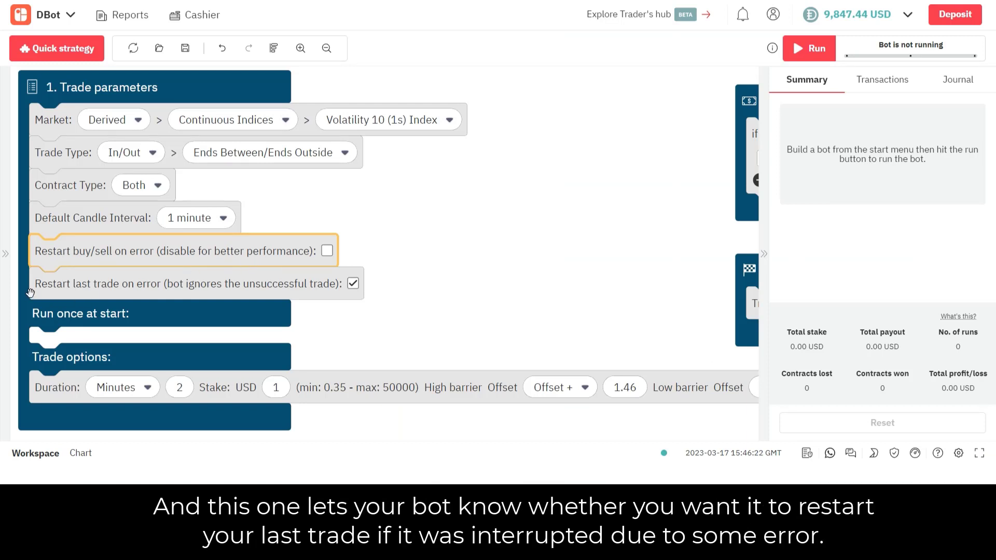
Step: Add a blue Notify block with Job done sound and message 'the job is not done'
{"action": "left_click", "coordinate": [352, 283]}
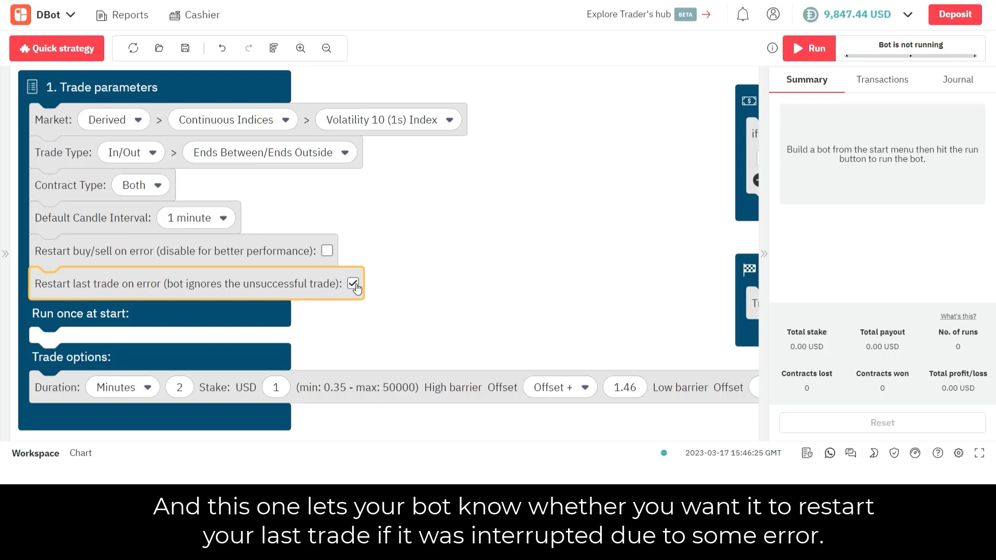
{"action": "left_click", "coordinate": [353, 284]}
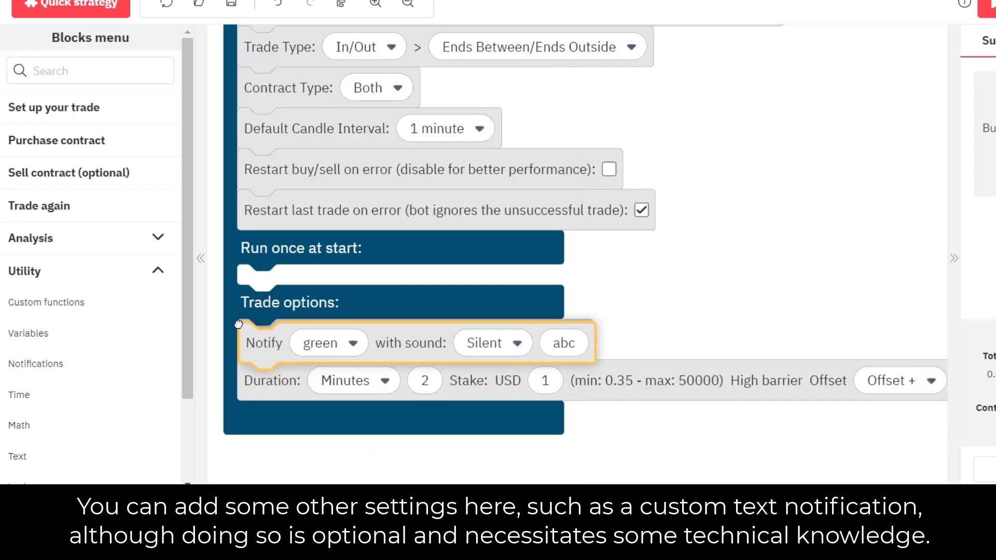
{"action": "left_click", "coordinate": [323, 343]}
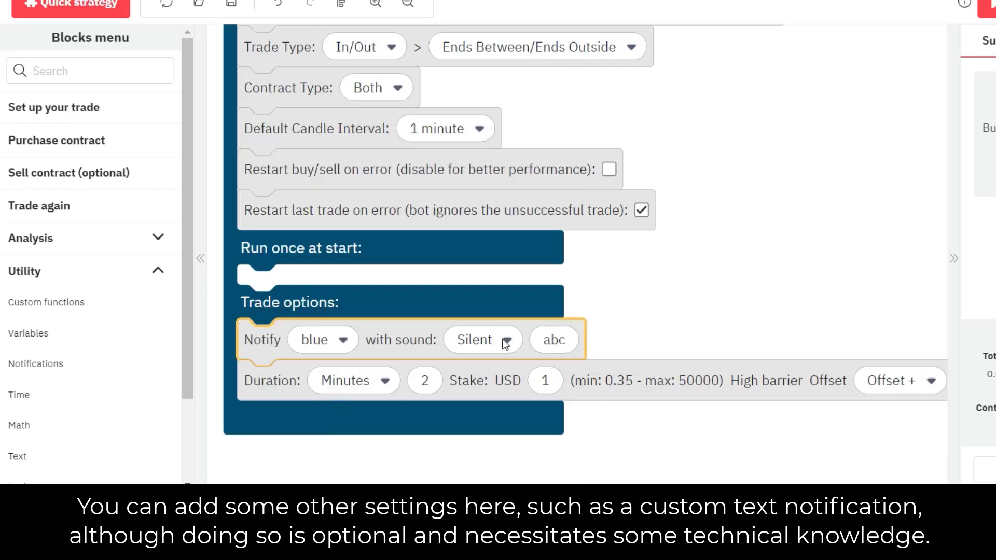
{"action": "type", "text": "the job is not done"}
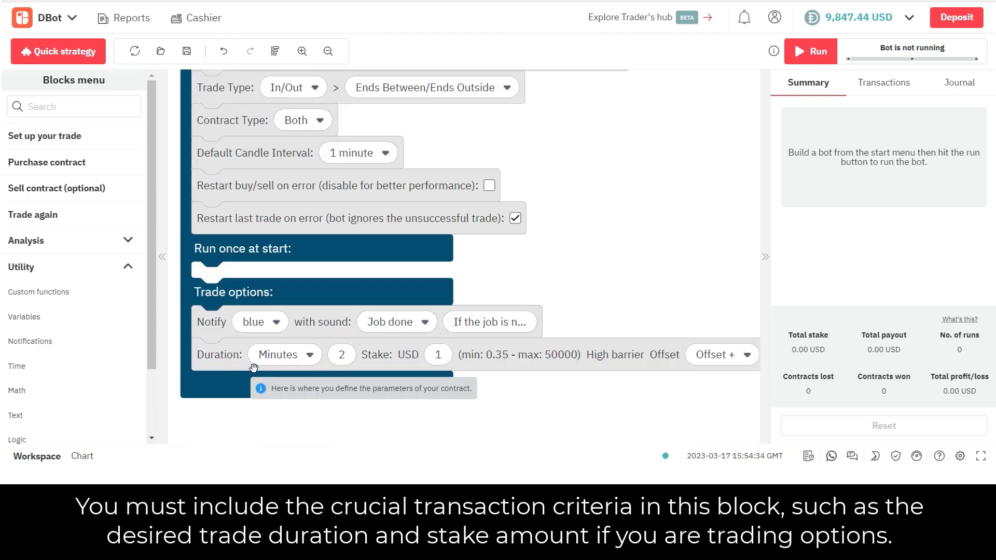
Step: Keep minutes as the duration unit, then set Take Profit 10 USD and Stop Loss 1 USD
{"action": "left_click", "coordinate": [280, 355]}
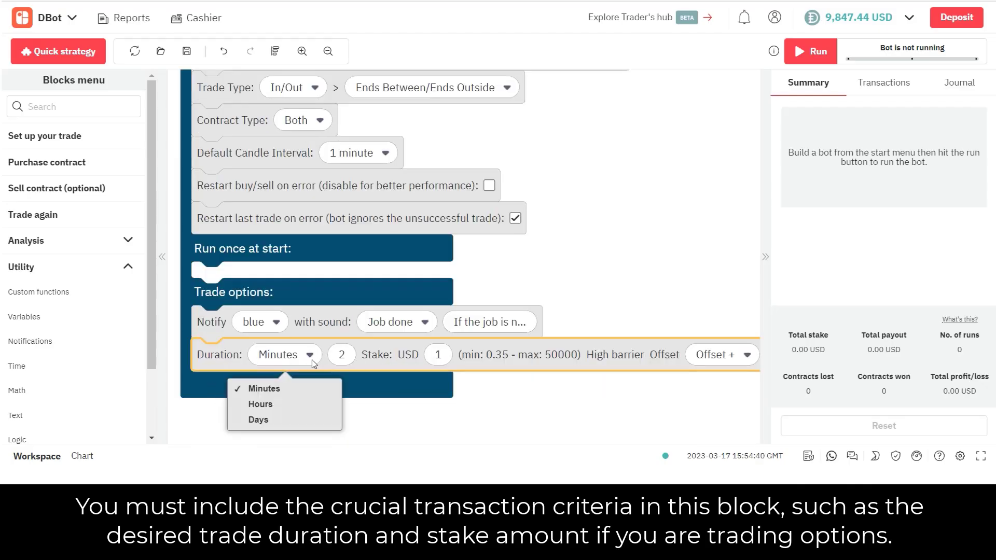
{"action": "left_click", "coordinate": [438, 355]}
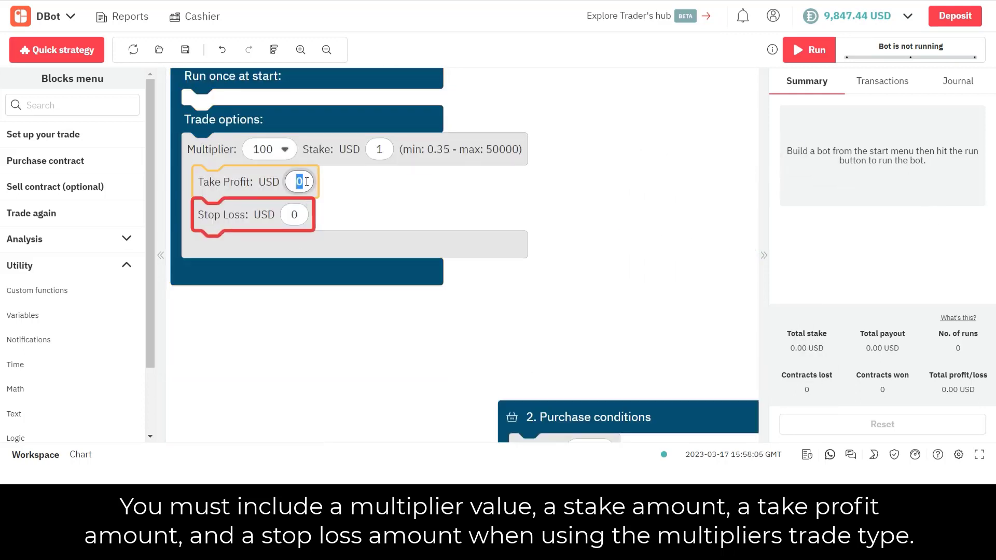
{"action": "type", "text": "10"}
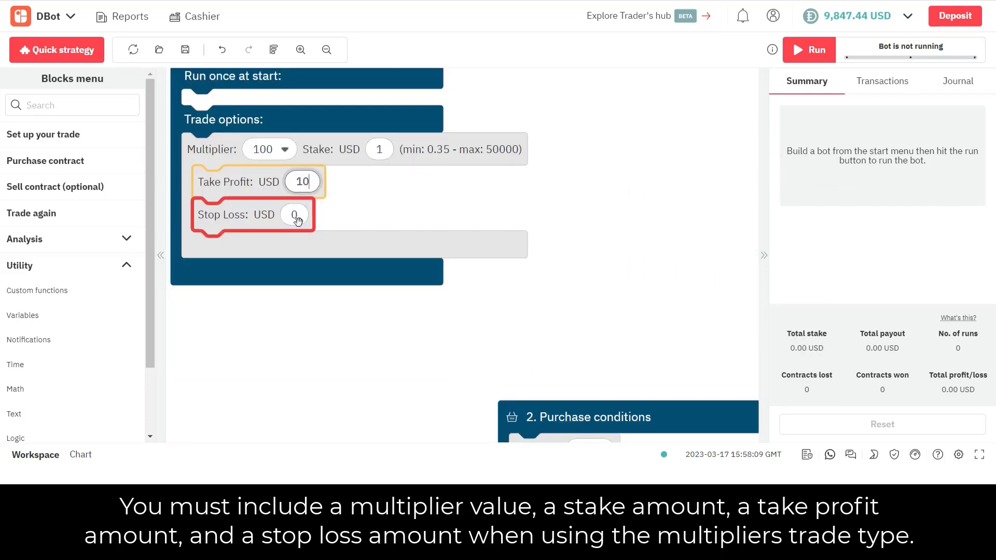
{"action": "type", "text": "1"}
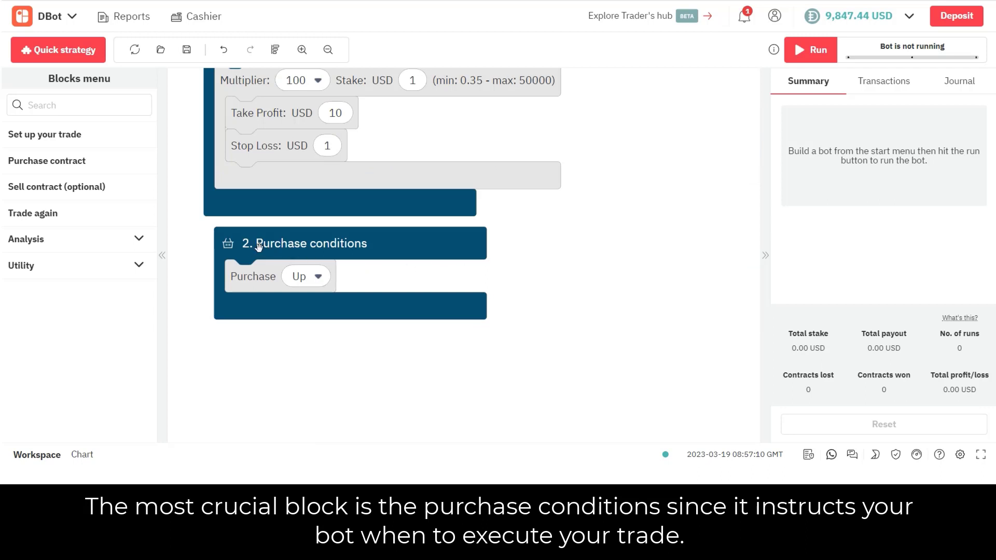
{"action": "left_click", "coordinate": [305, 243]}
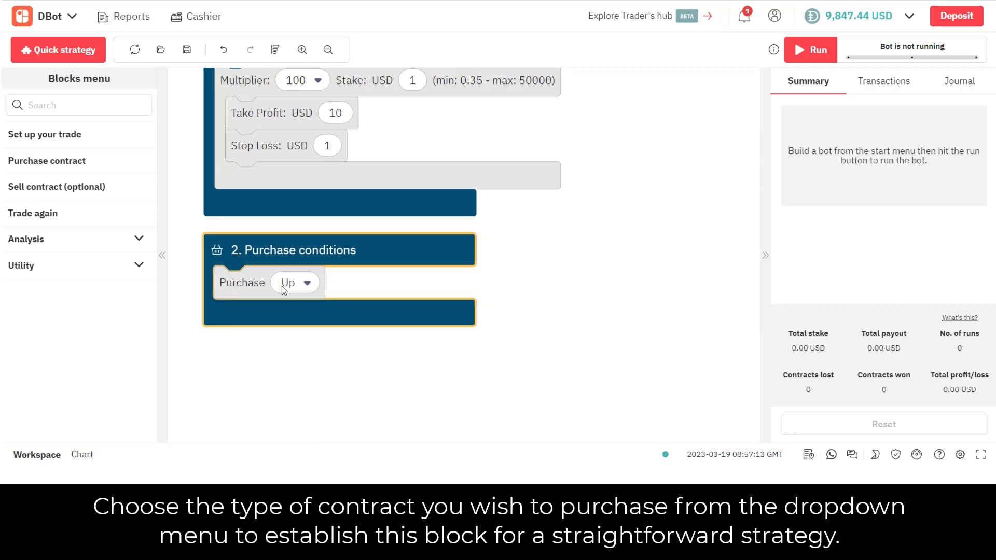
{"action": "mouse_move", "coordinate": [305, 296]}
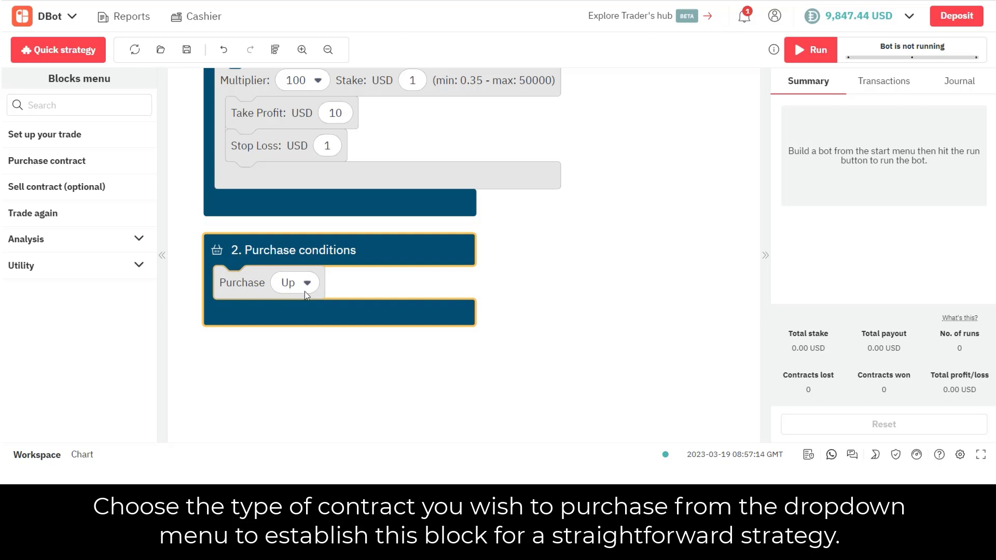
{"action": "mouse_move", "coordinate": [309, 291]}
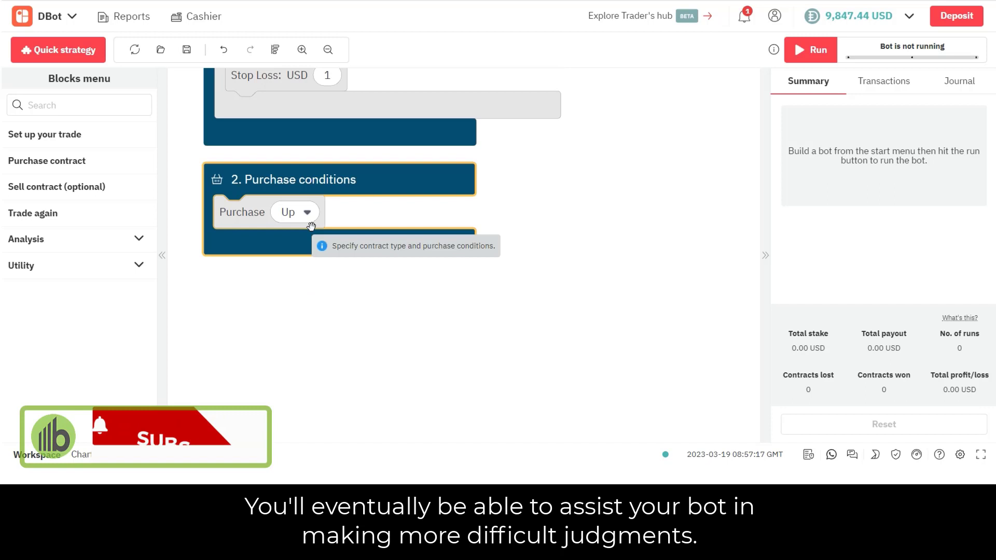
{"action": "left_click", "coordinate": [294, 211]}
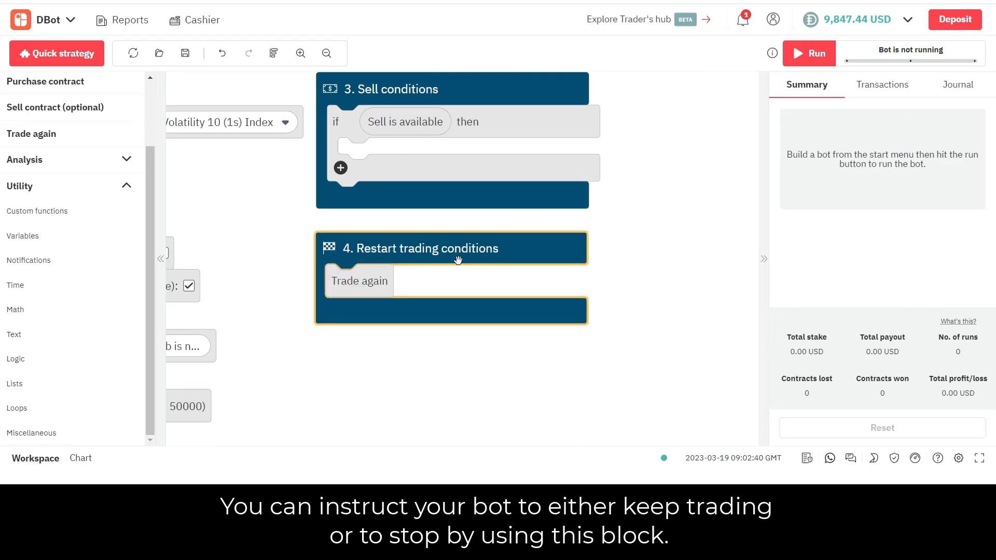
{"action": "mouse_move", "coordinate": [42, 359]}
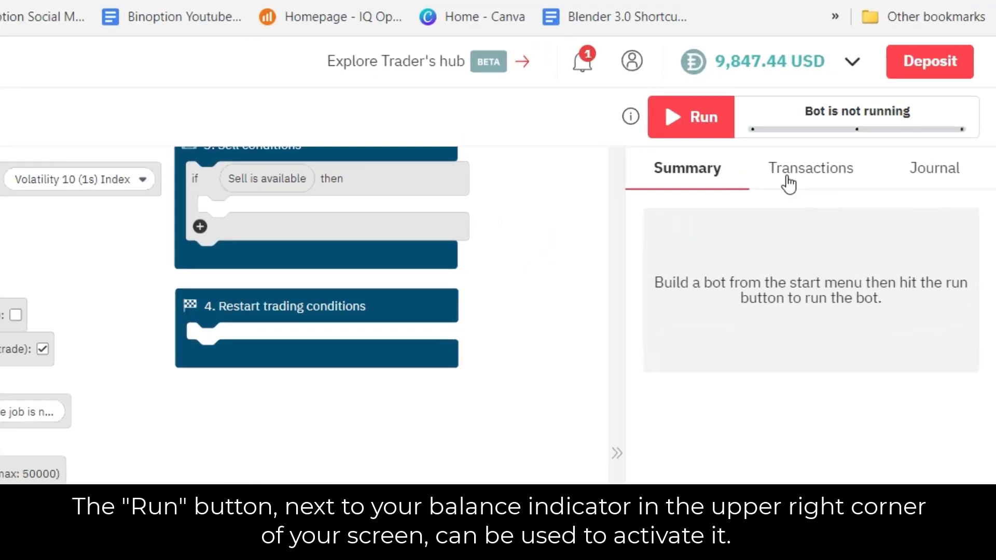
Step: Run the bot on Volatility 10 (1s) Index and watch its first contract close
{"action": "left_click", "coordinate": [691, 117]}
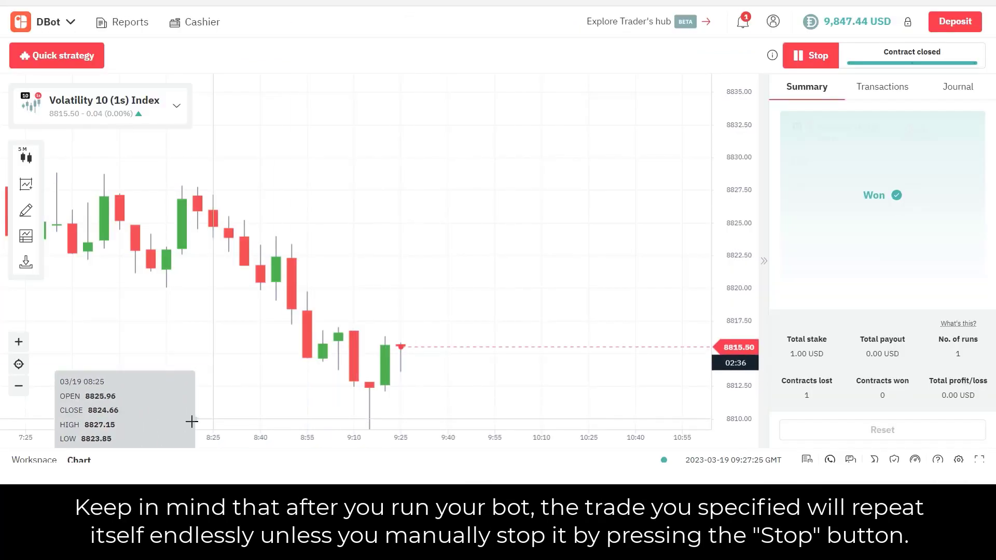
{"action": "left_click", "coordinate": [33, 459]}
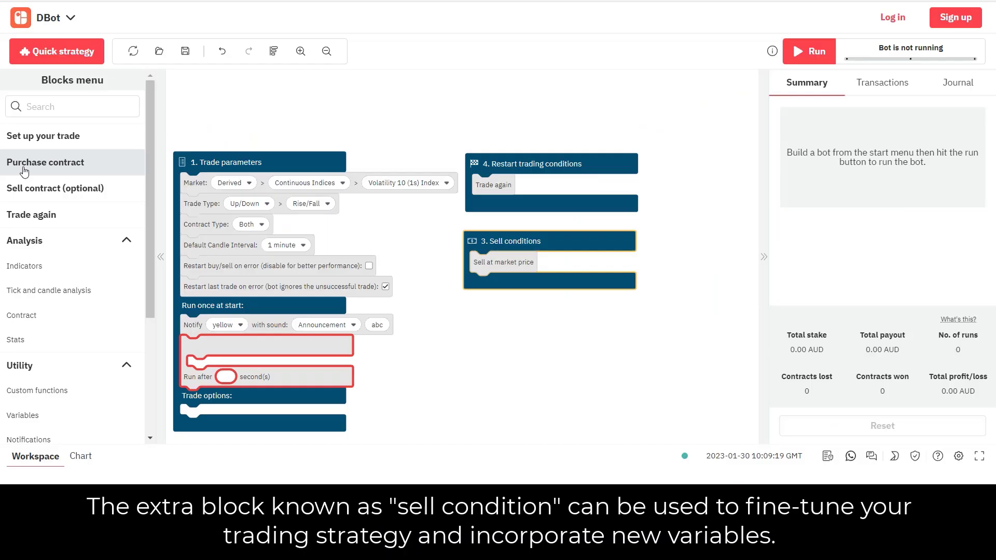
{"action": "mouse_move", "coordinate": [505, 239]}
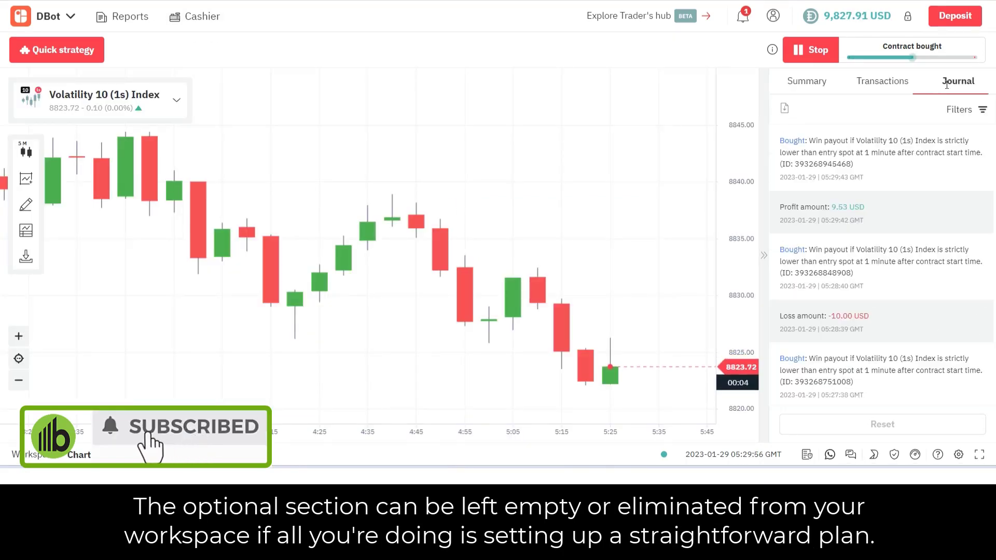
Step: Show the Journal of bought contracts with their profit and loss amounts
{"action": "left_click", "coordinate": [806, 81]}
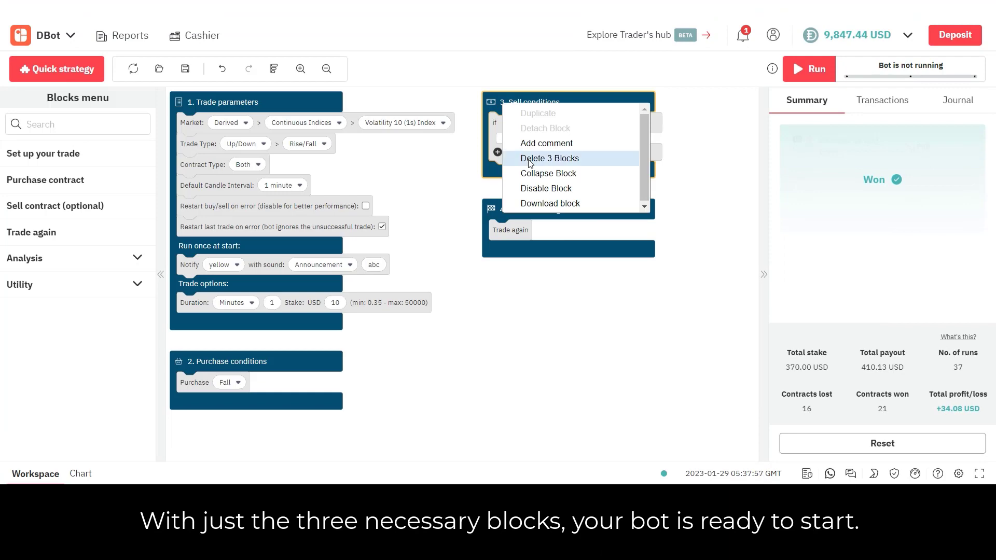
Step: Delete the Sell conditions block and its three contained blocks from the workspace
{"action": "left_click", "coordinate": [549, 158]}
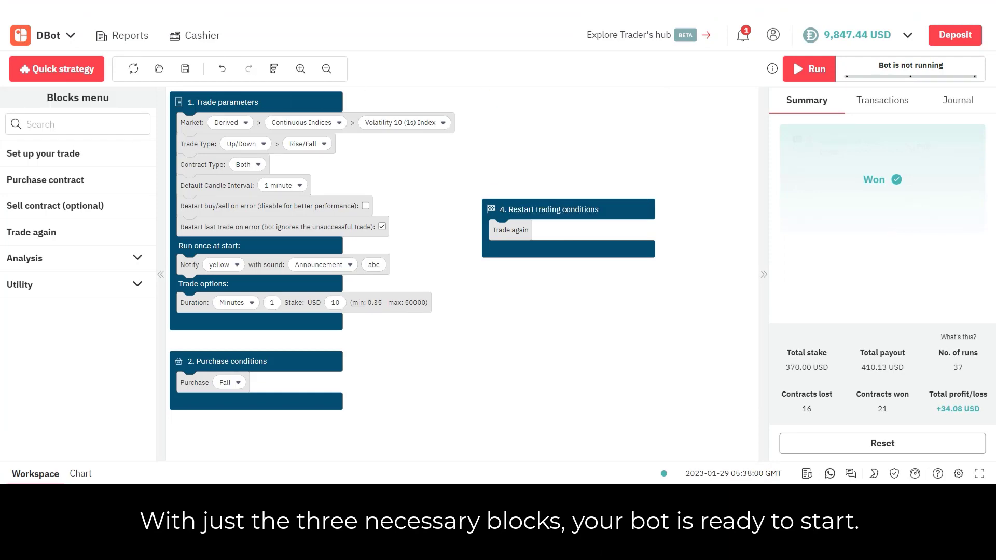